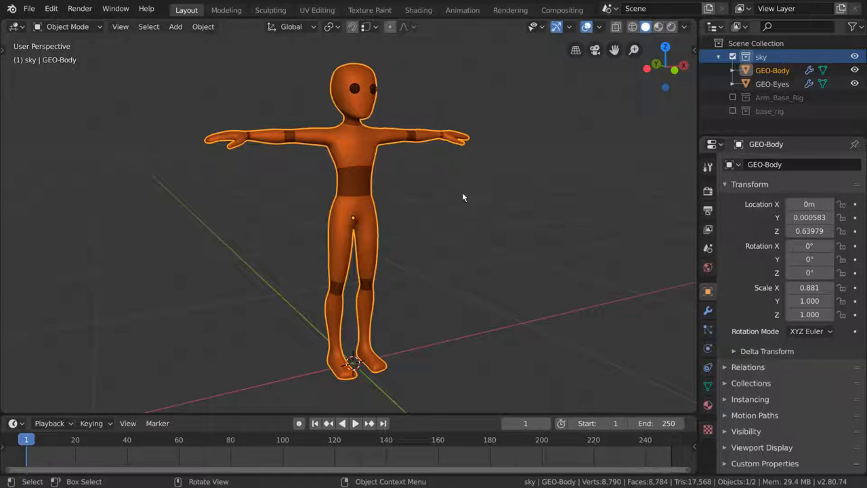
pyautogui.moveTo(555, 267)
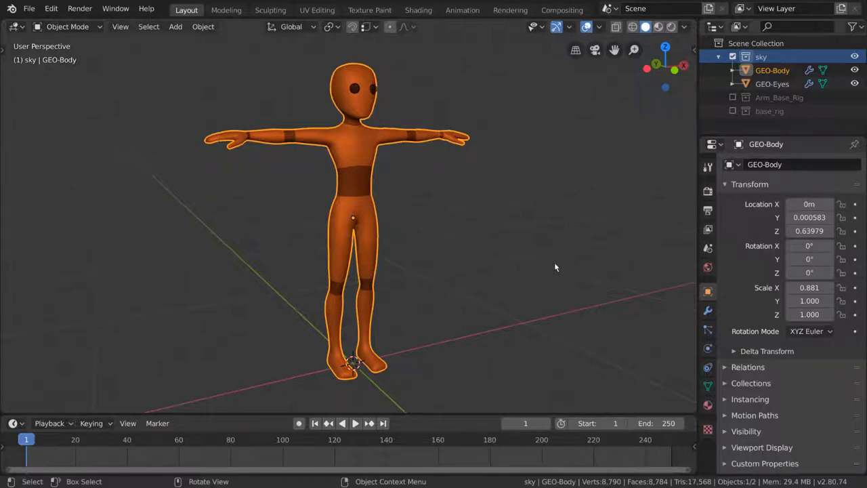
pyautogui.moveTo(345, 103)
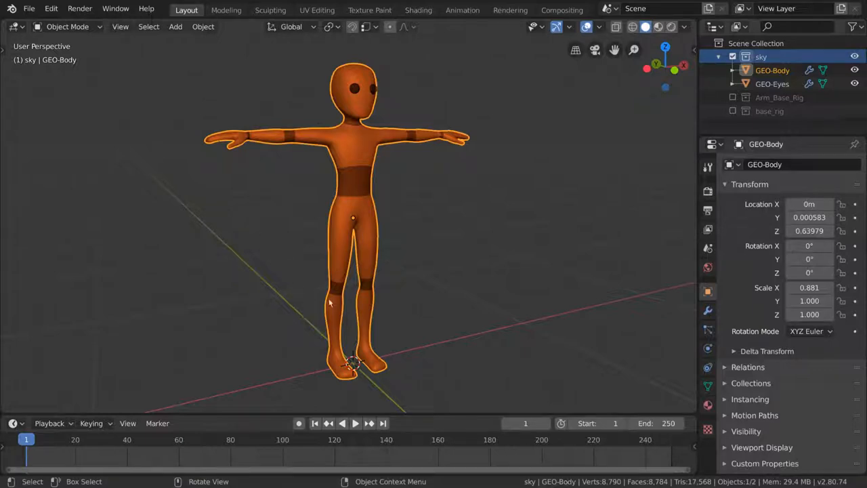
pyautogui.moveTo(440, 296)
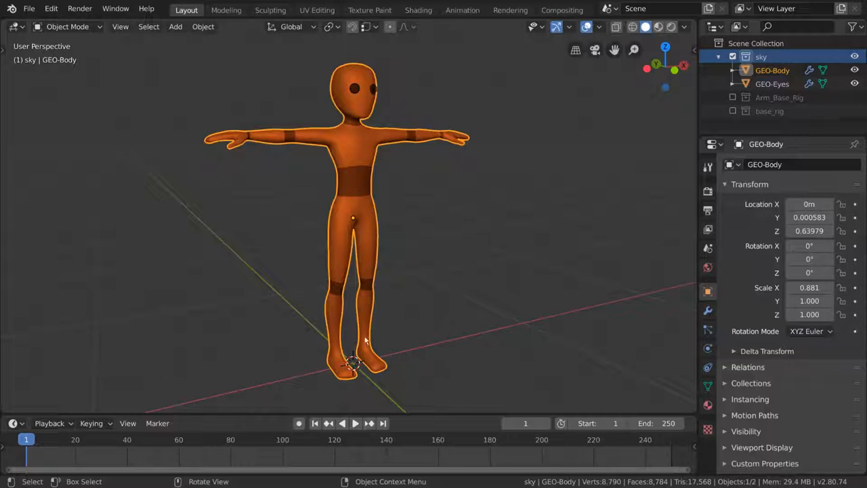
pyautogui.moveTo(413, 141)
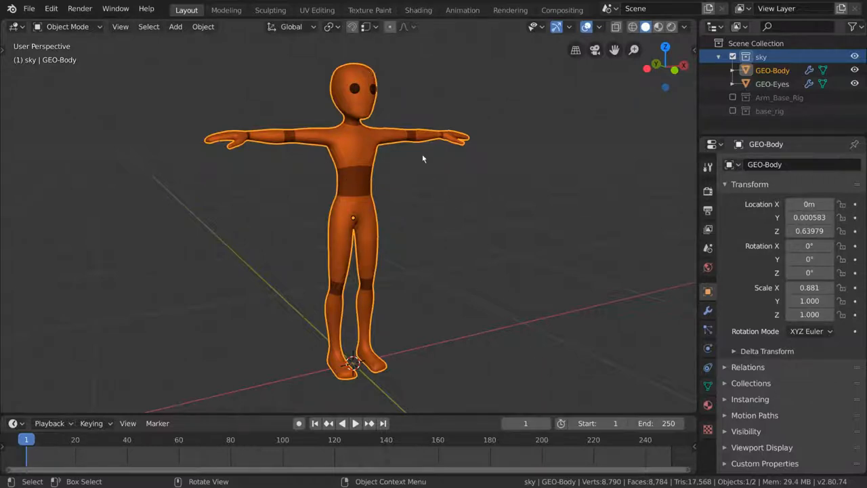
pyautogui.moveTo(464, 223)
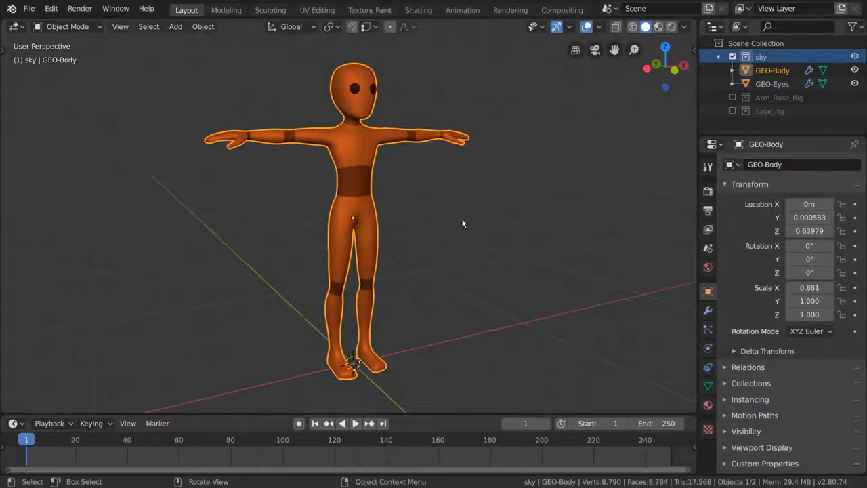
pyautogui.moveTo(588, 278)
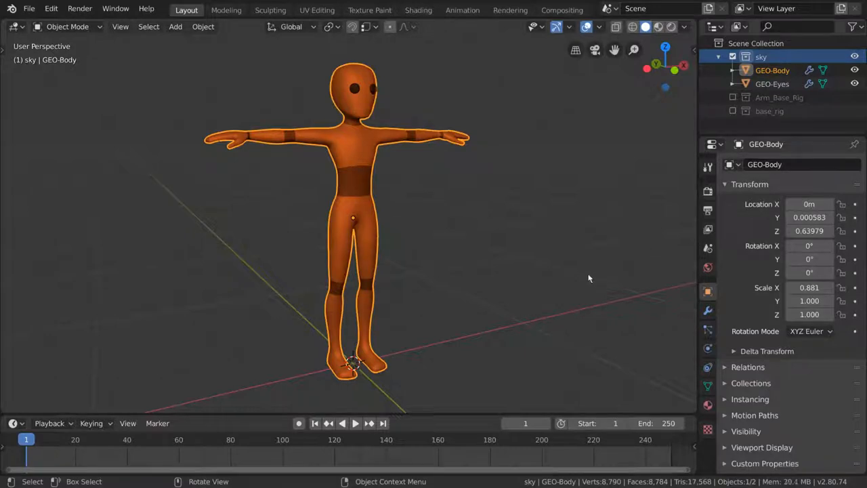
# Add a test single-bone armature, then undo it.
pyautogui.click(176, 27)
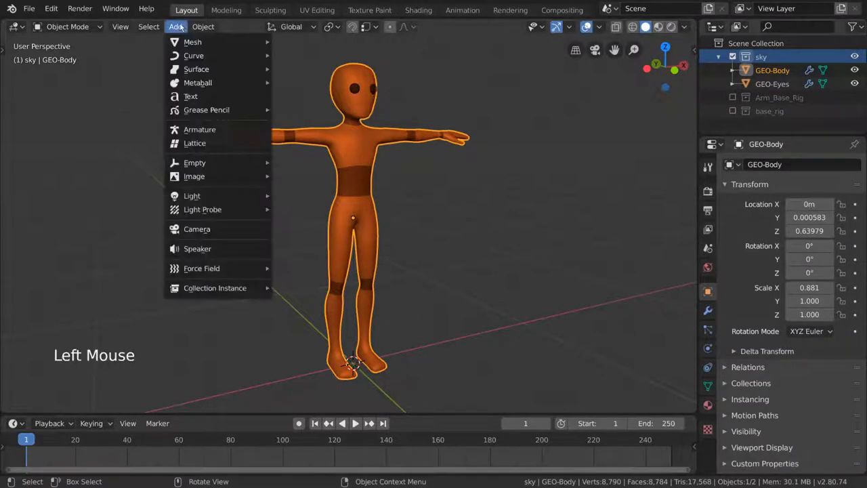
pyautogui.click(199, 129)
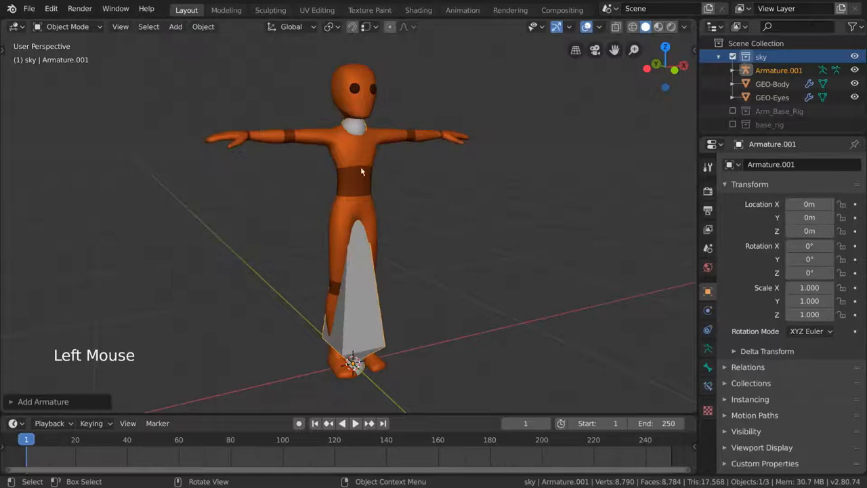
pyautogui.press('g')
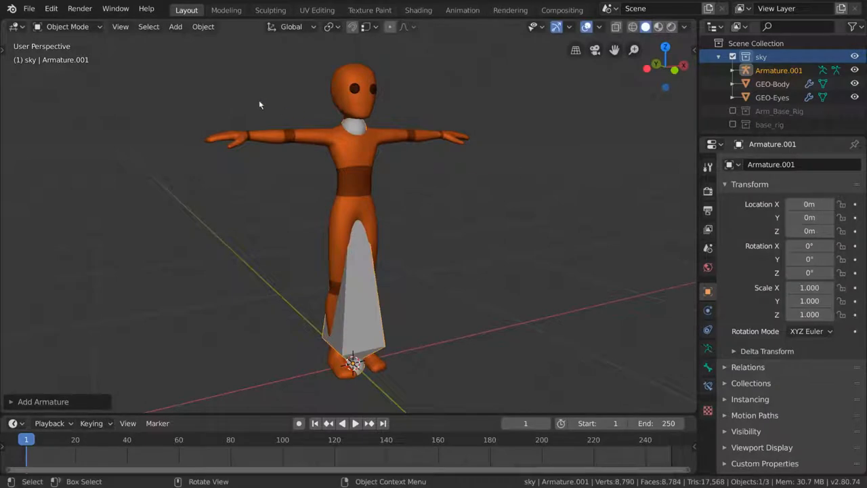
pyautogui.moveTo(398, 185)
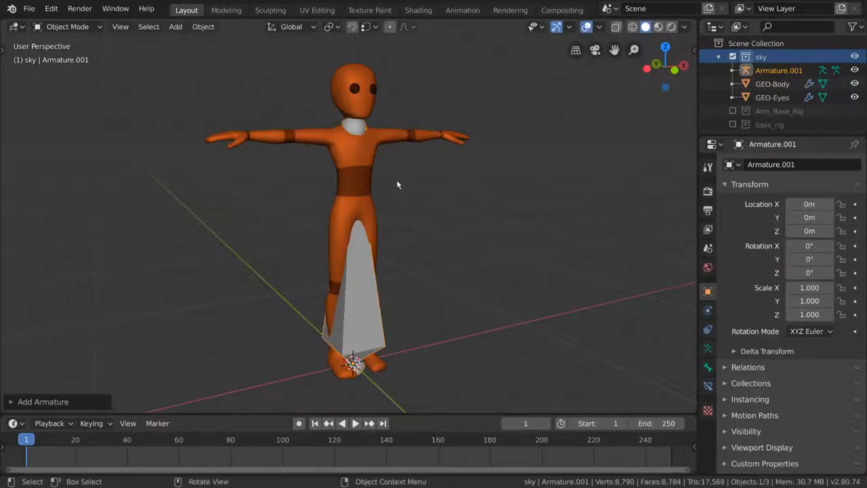
pyautogui.press('ctrl+z')
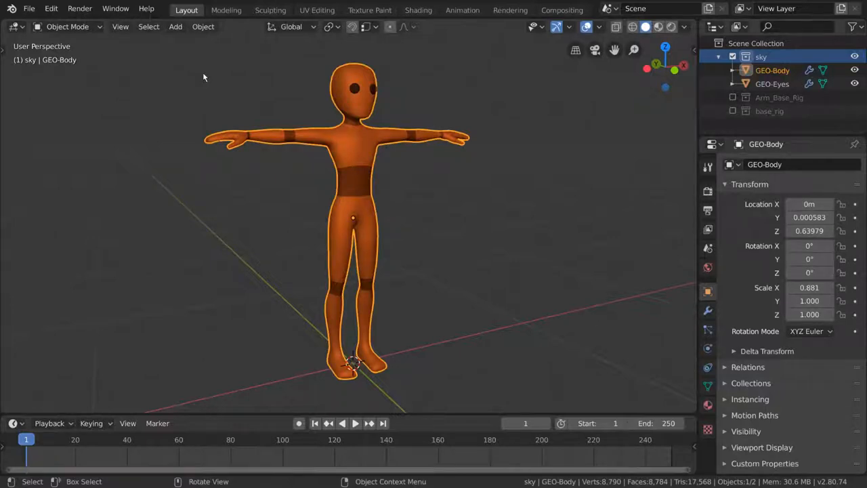
# Search Preferences Add-ons for 'rigify' and enable the Rigify add-on.
pyautogui.click(51, 8)
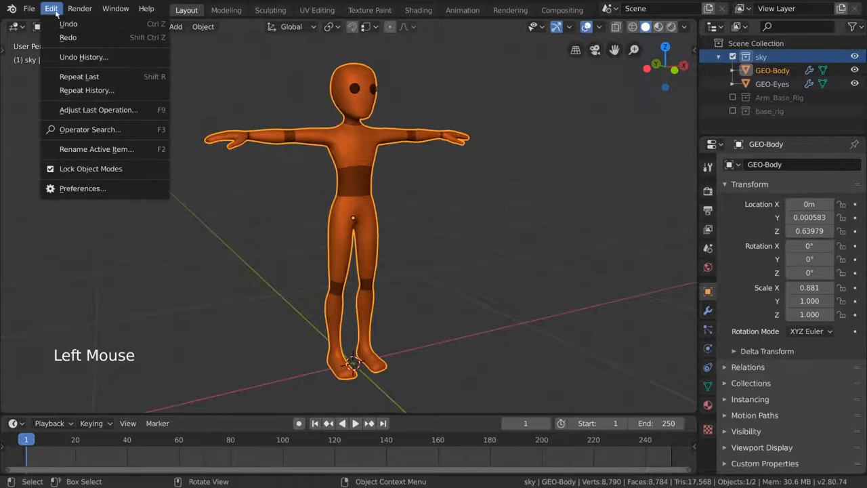
pyautogui.click(82, 187)
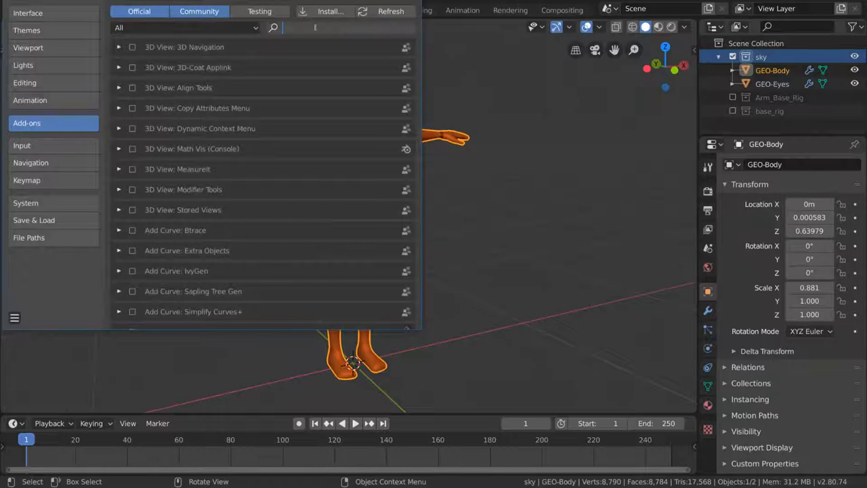
pyautogui.write('rigify')
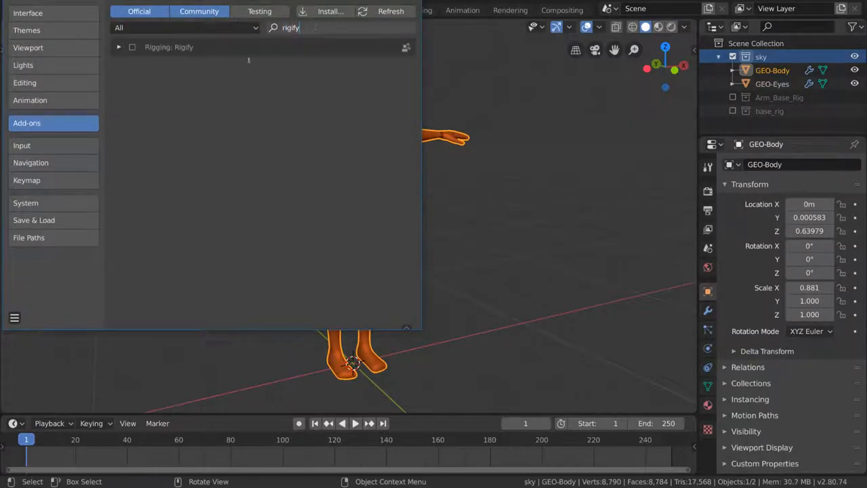
pyautogui.click(119, 46)
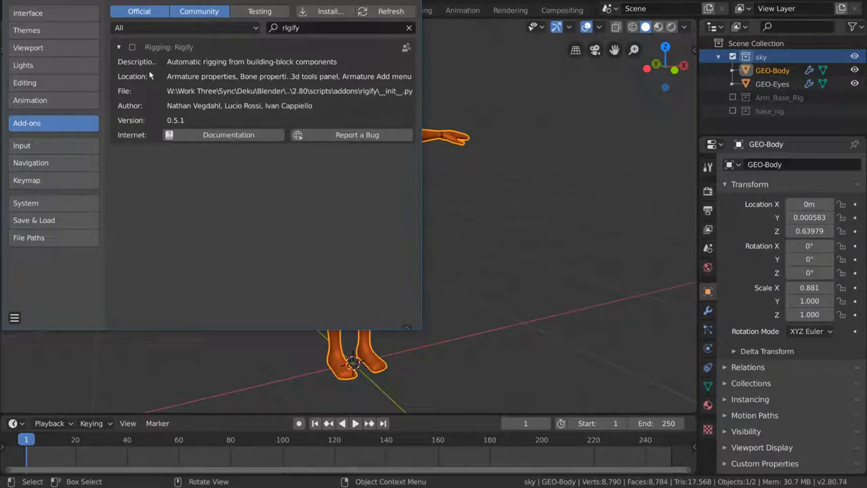
pyautogui.moveTo(175, 70)
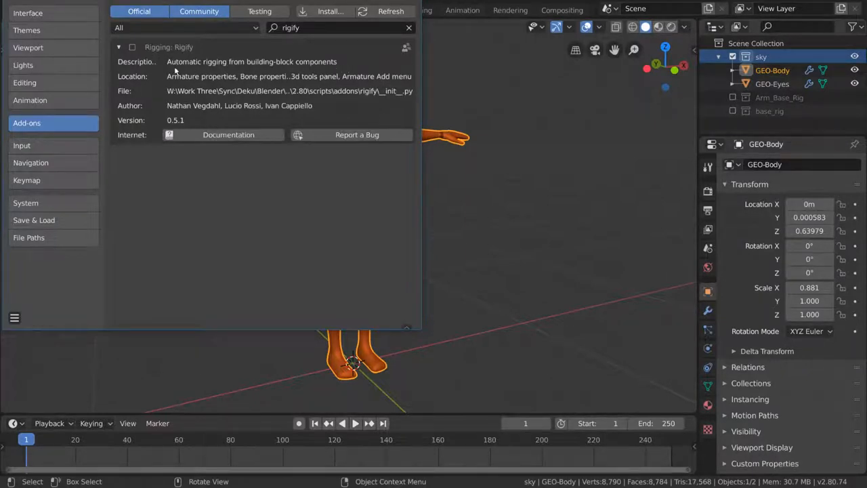
pyautogui.moveTo(217, 71)
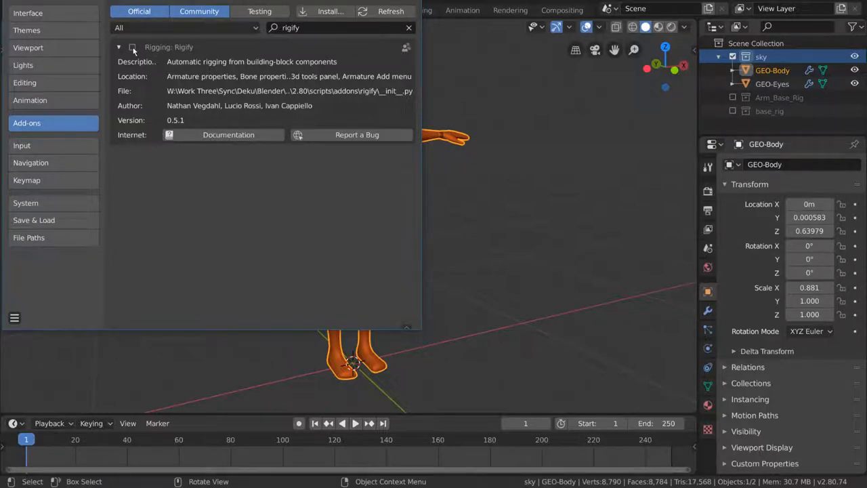
pyautogui.click(133, 47)
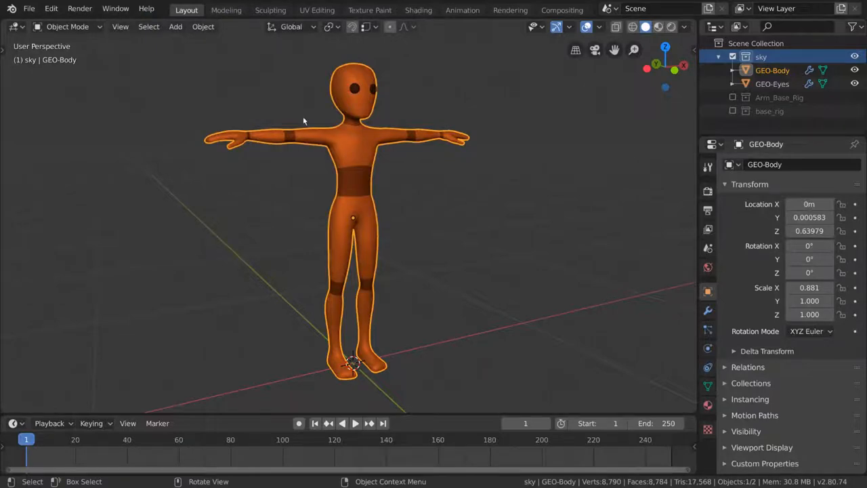
pyautogui.click(175, 26)
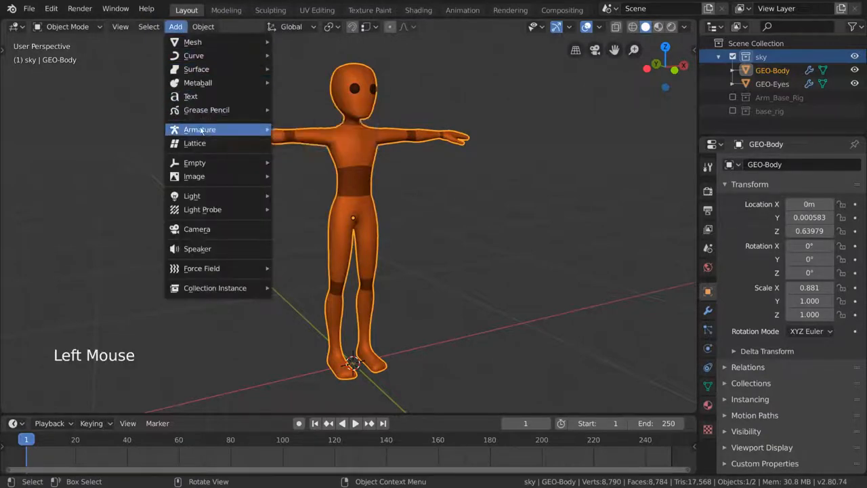
pyautogui.moveTo(199, 130)
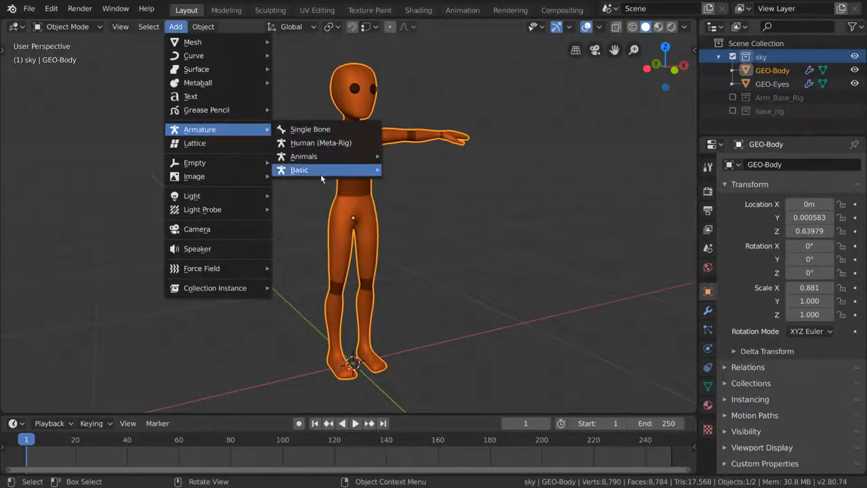
pyautogui.moveTo(304, 156)
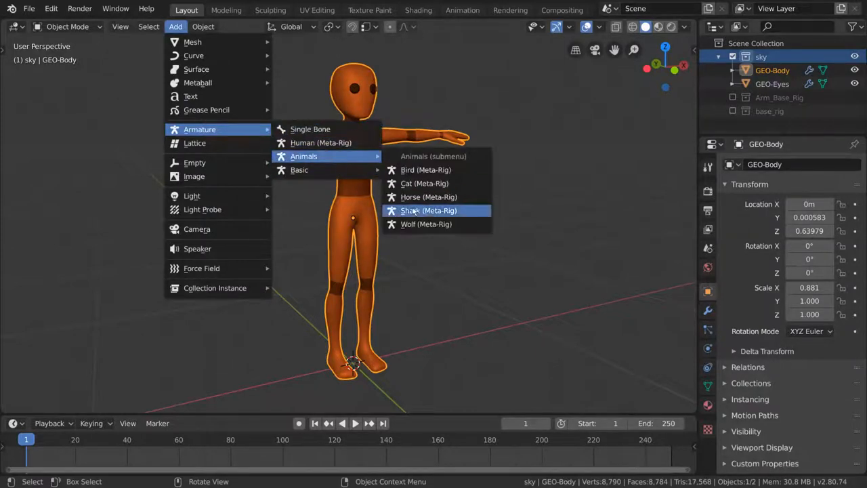
pyautogui.moveTo(299, 170)
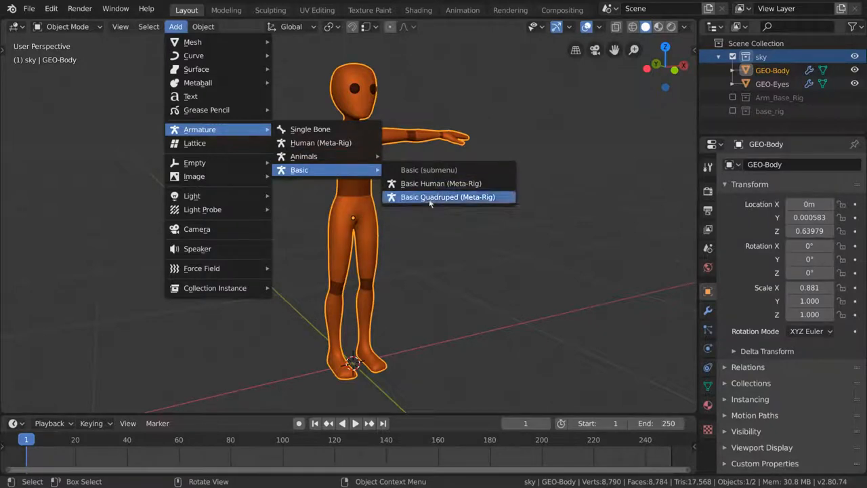
pyautogui.moveTo(320, 142)
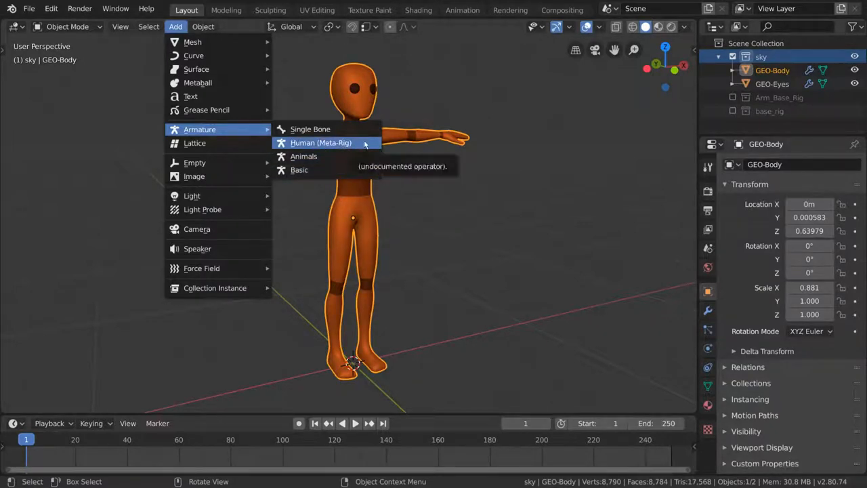
pyautogui.click(320, 142)
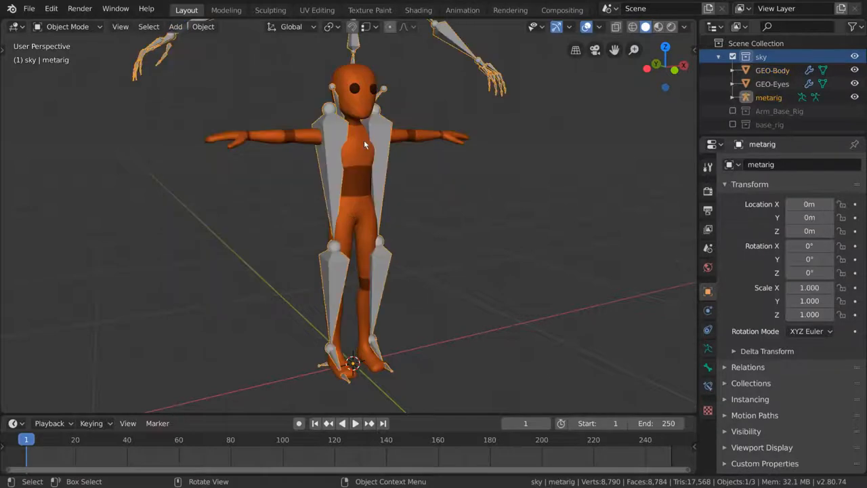
pyautogui.scroll(-3)
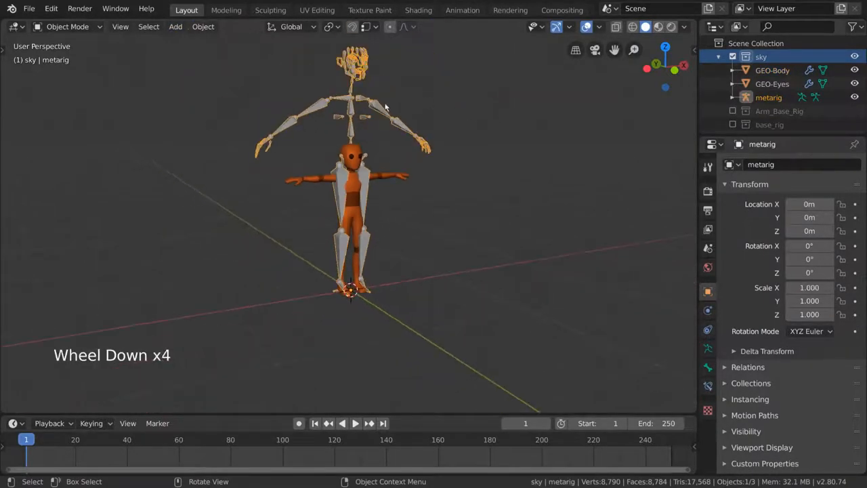
pyautogui.scroll(3)
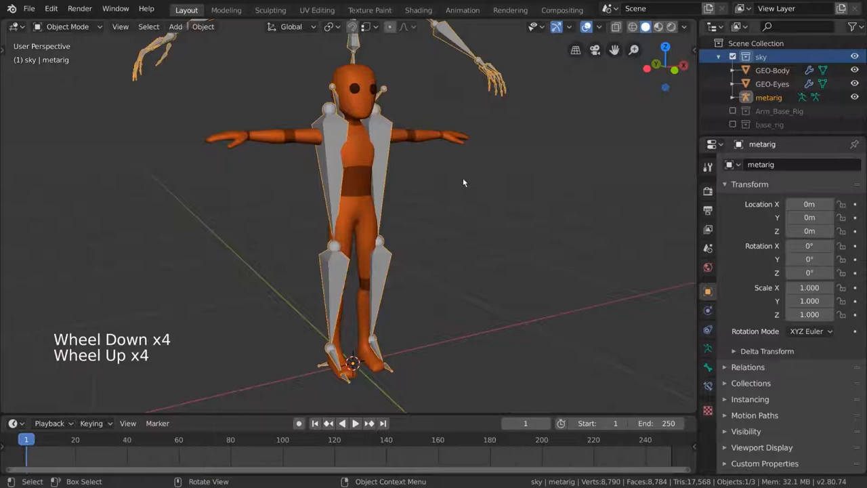
pyautogui.scroll(3)
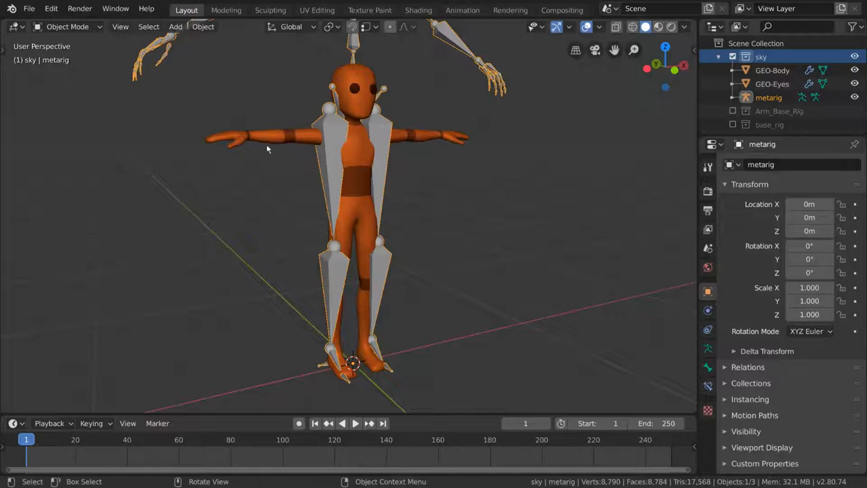
pyautogui.scroll(-3)
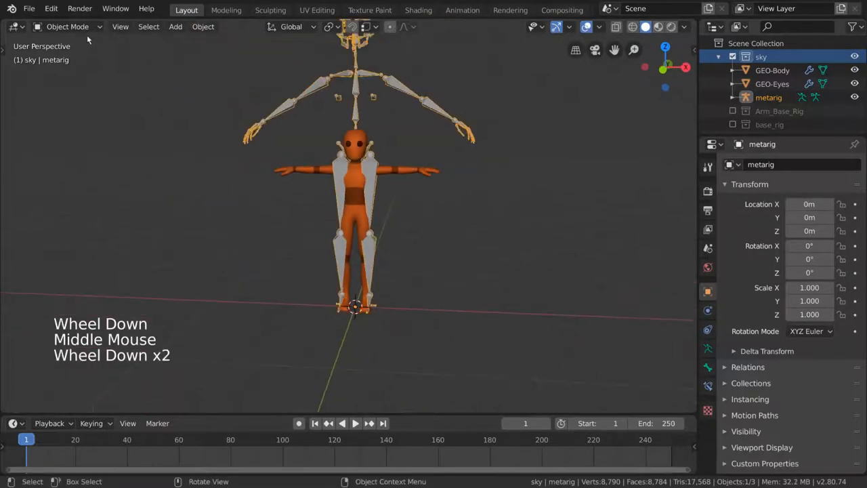
# In Edit Mode, scale all metarig bones down around the 3D cursor, then view from front.
pyautogui.click(68, 27)
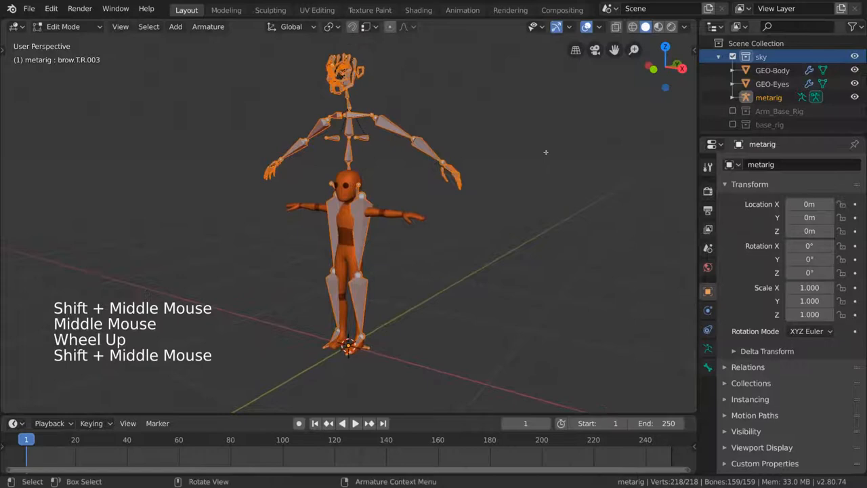
pyautogui.press('s')
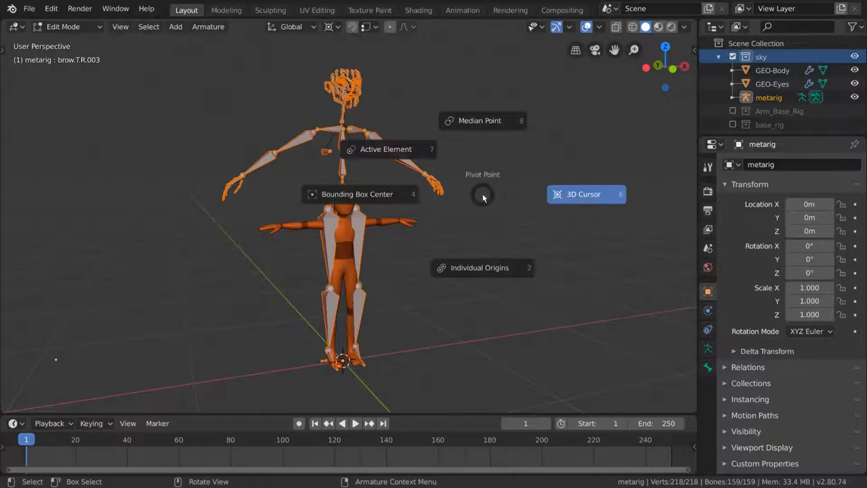
pyautogui.click(584, 194)
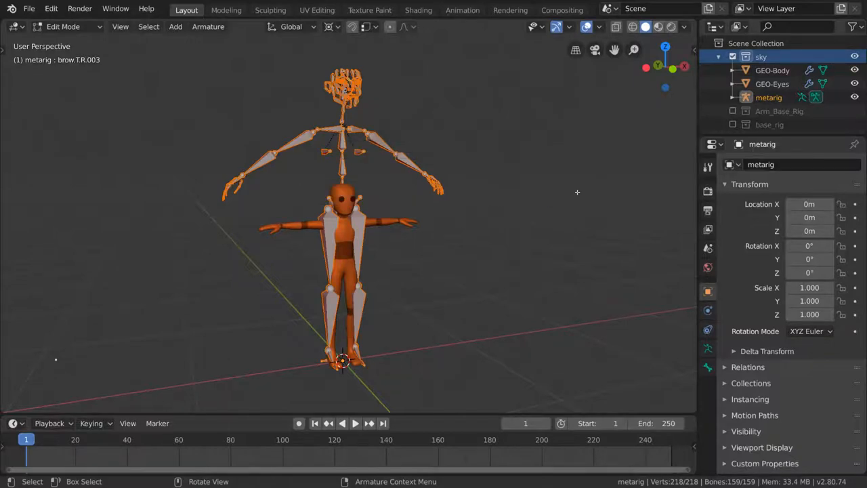
pyautogui.press('s')
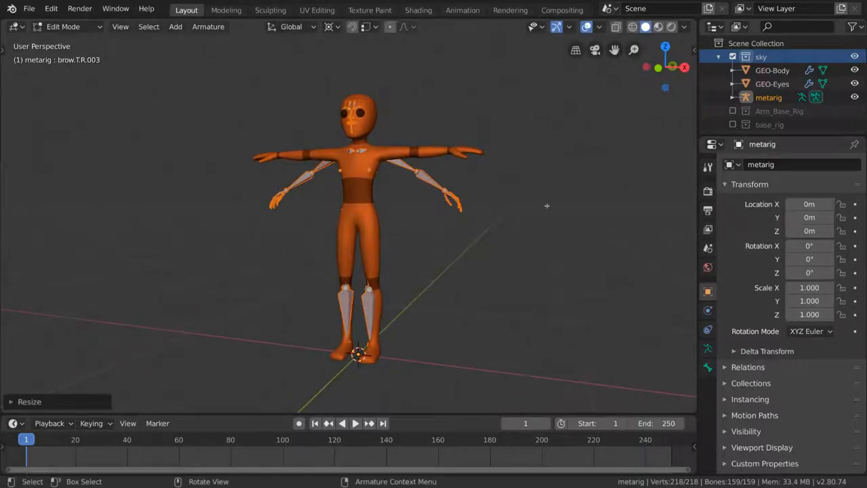
pyautogui.press('shift+s')
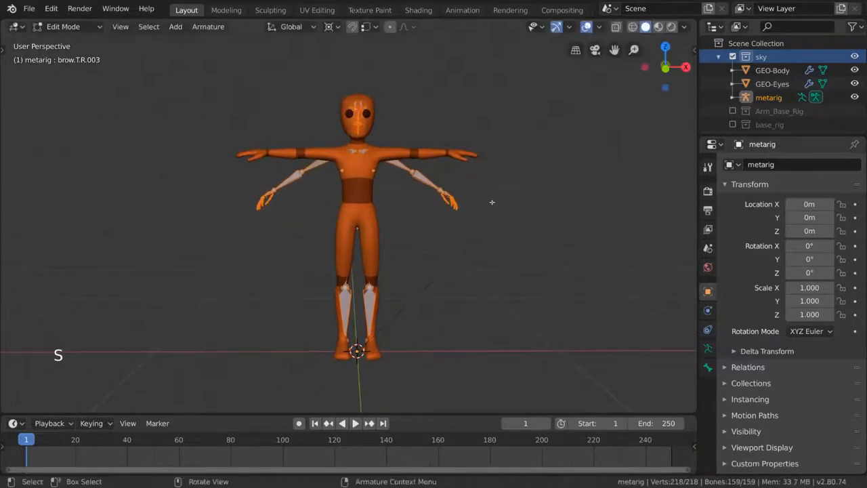
# Zoom to the head, view it from the side and box-select the face bones.
pyautogui.scroll(3)
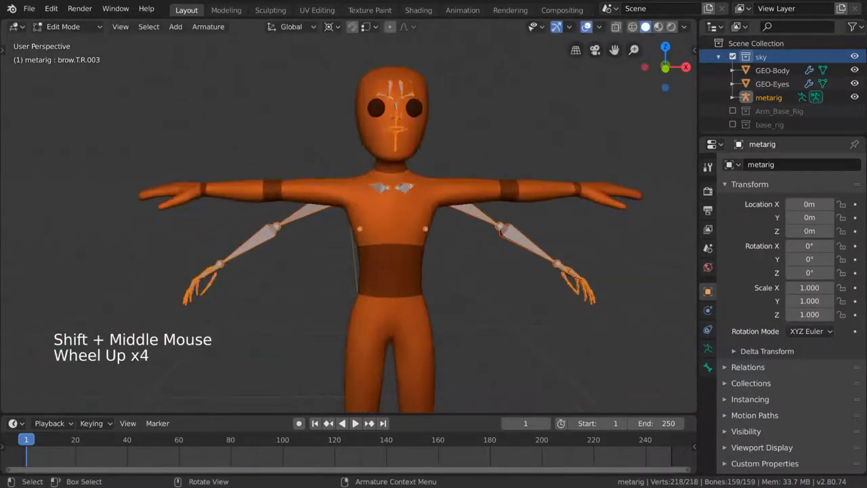
pyautogui.scroll(-3)
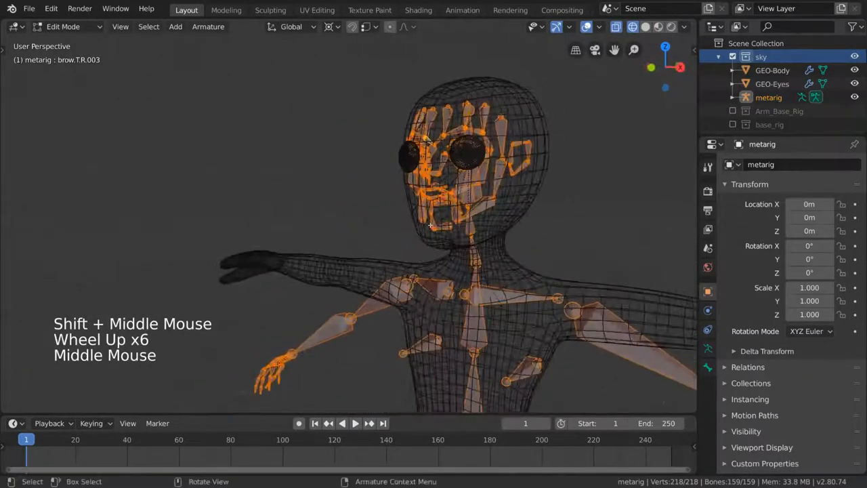
pyautogui.press('Alt+A')
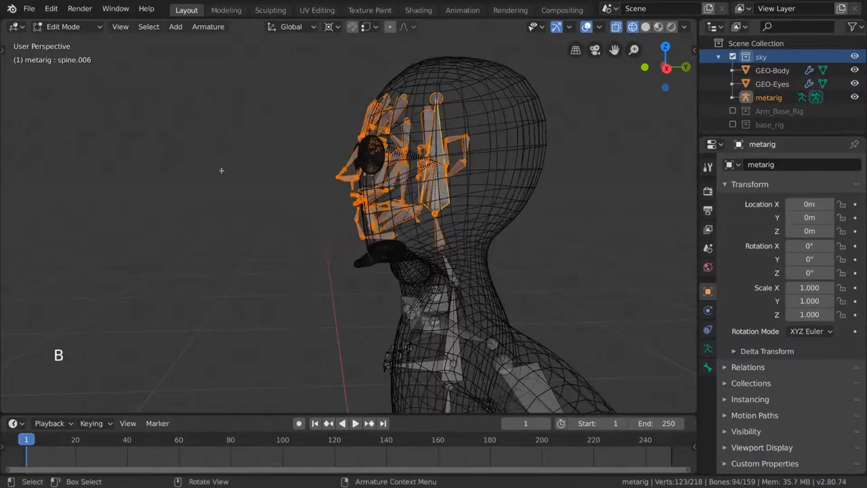
pyautogui.press('c')
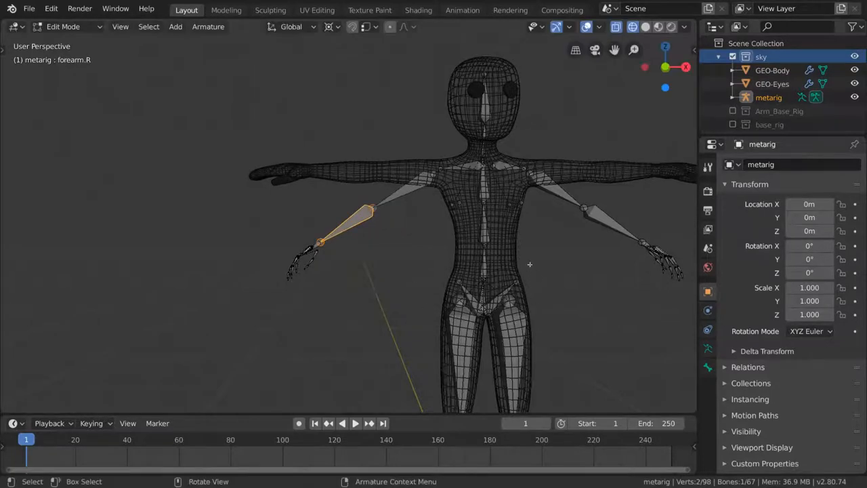
# Delete the face bones and enable X-Axis Mirror in the Tool options.
pyautogui.scroll(-3)
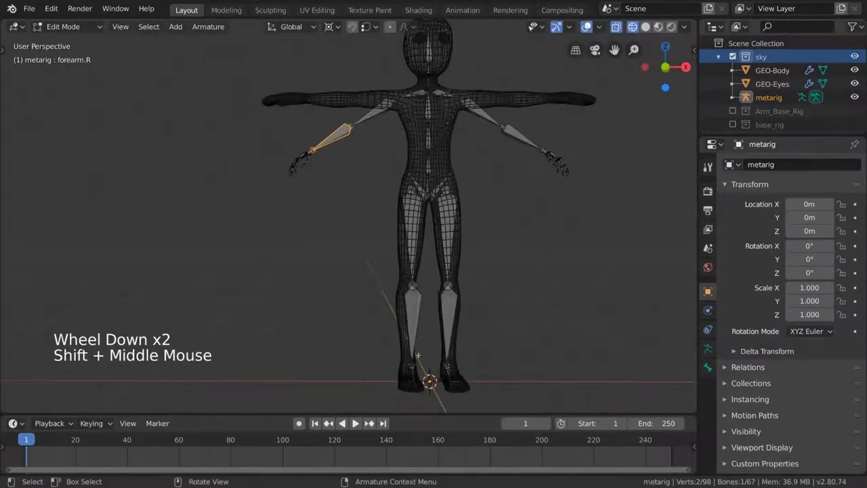
pyautogui.scroll(-3)
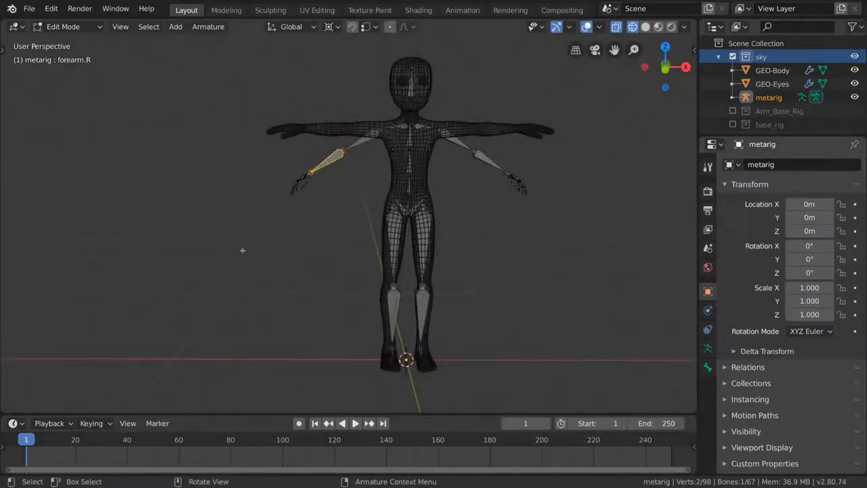
pyautogui.moveTo(499, 262)
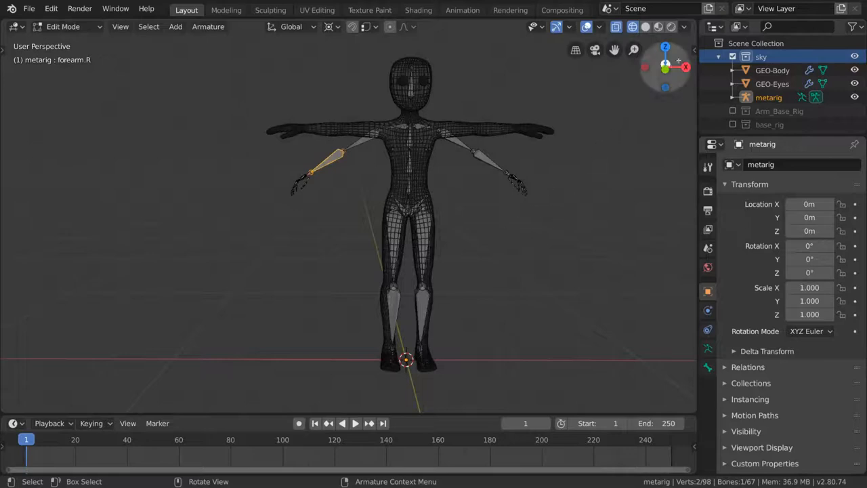
pyautogui.click(689, 81)
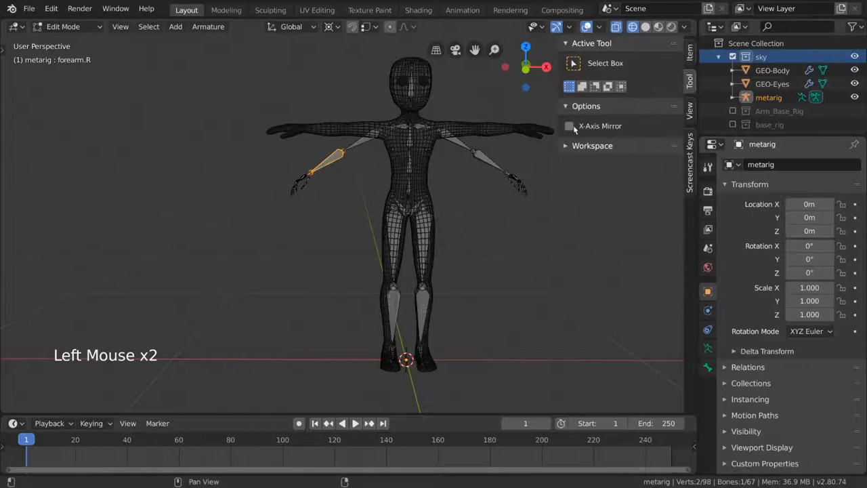
pyautogui.moveTo(569, 125)
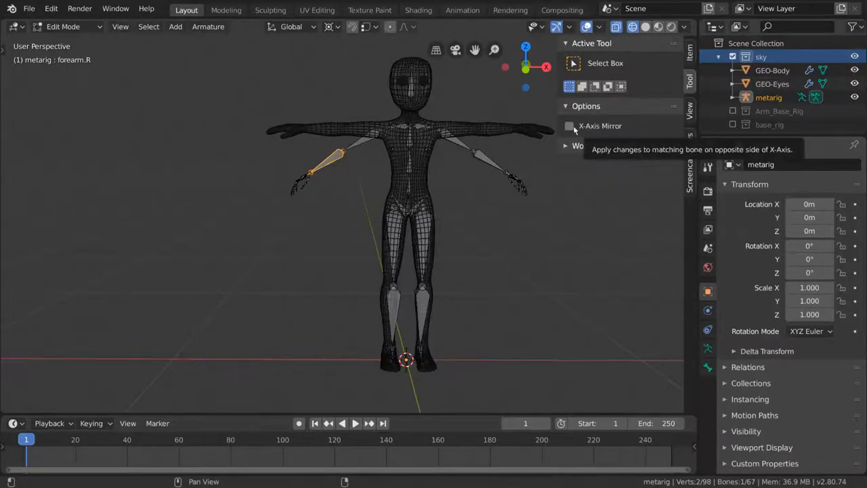
pyautogui.click(569, 126)
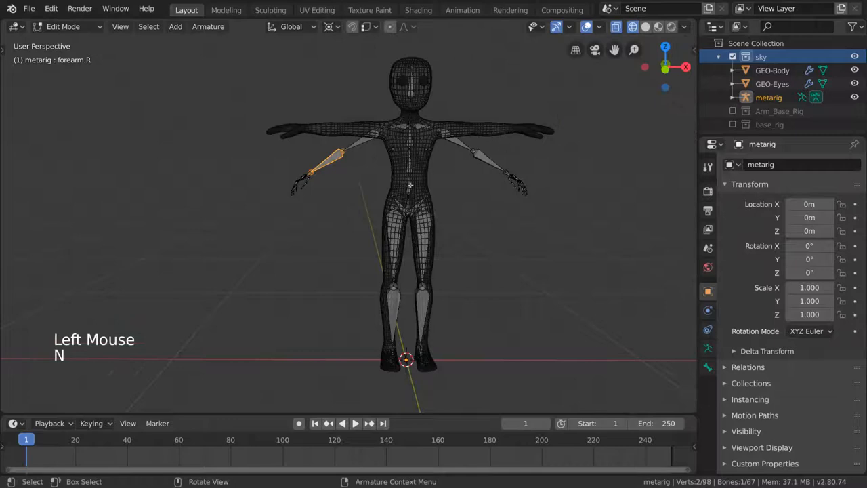
# Move and rotate the right arm and spine bones into the mesh, undoing one adjustment.
pyautogui.press('g')
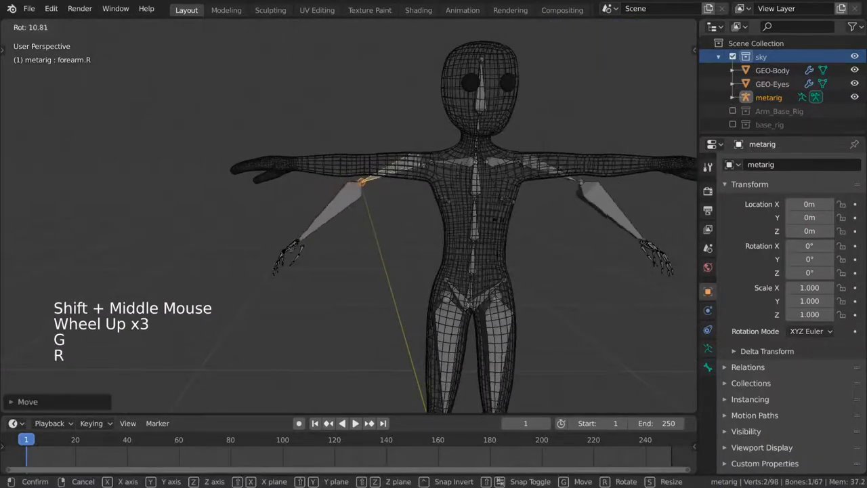
pyautogui.click(332, 26)
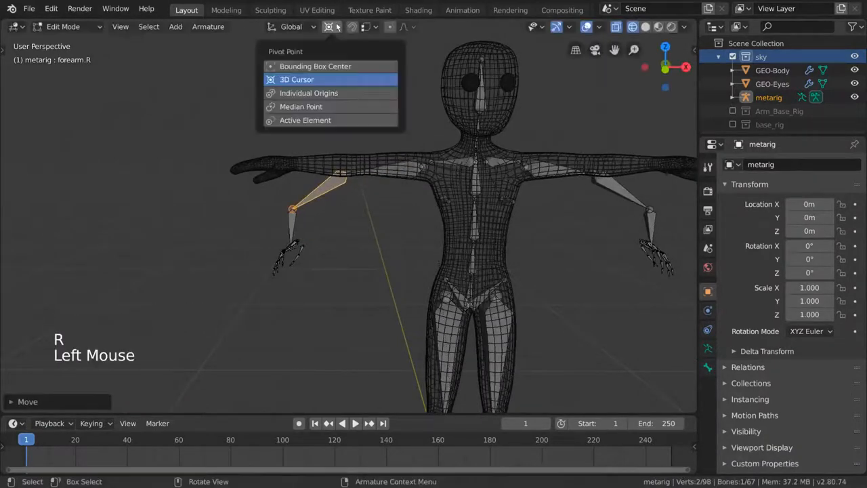
pyautogui.moveTo(359, 113)
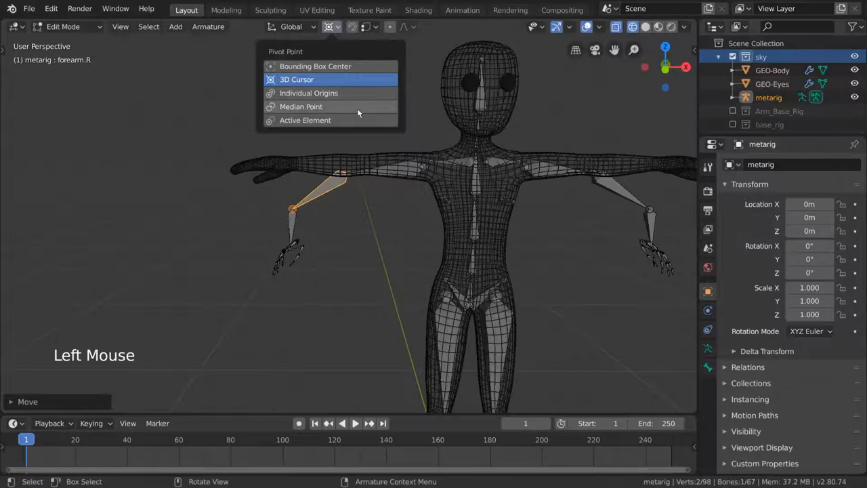
pyautogui.press('r')
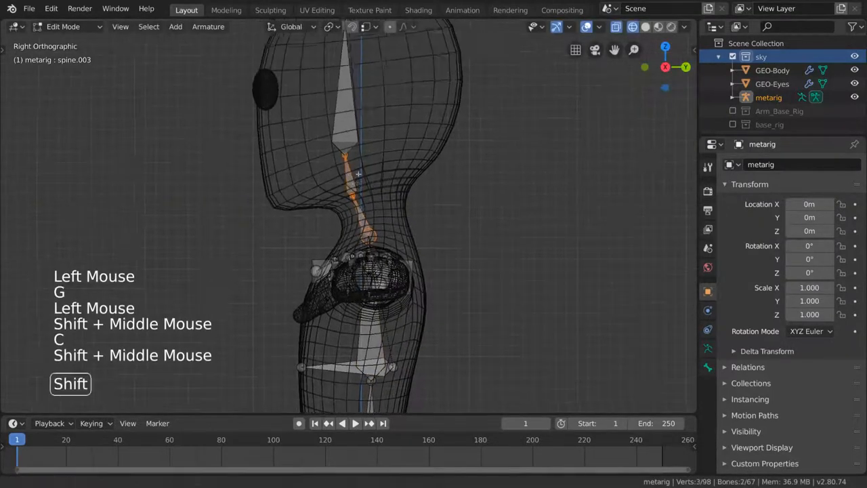
pyautogui.press('g')
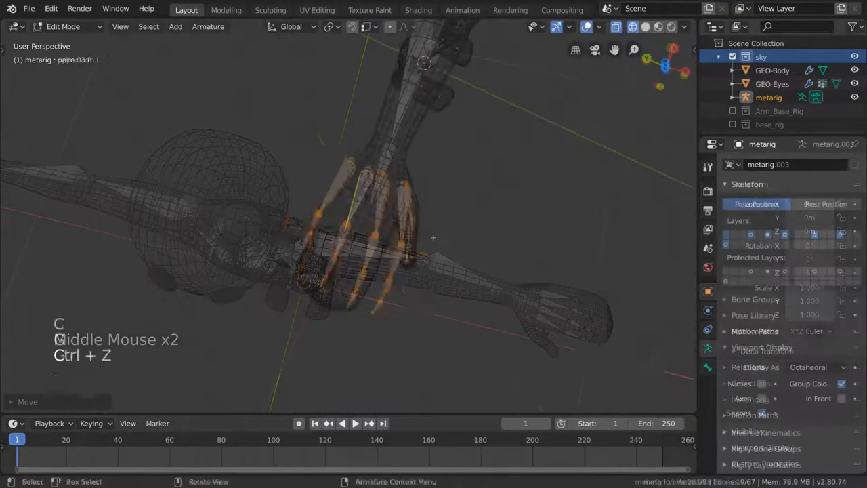
pyautogui.press('g')
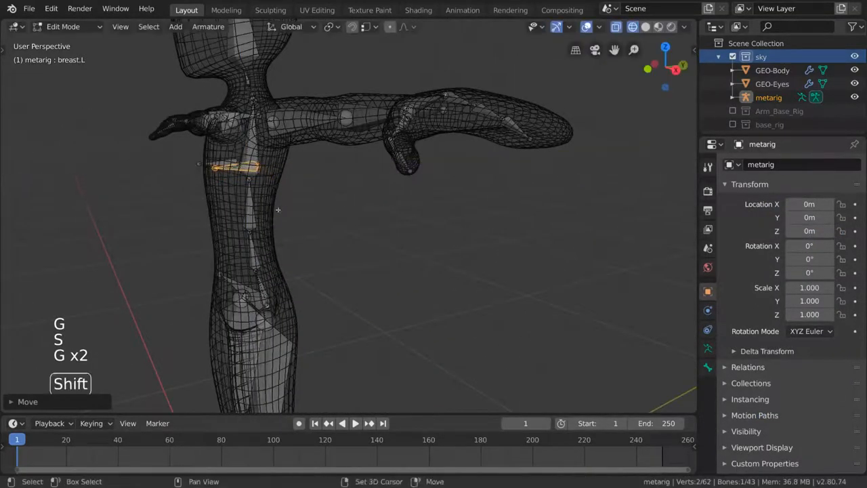
pyautogui.scroll(-3)
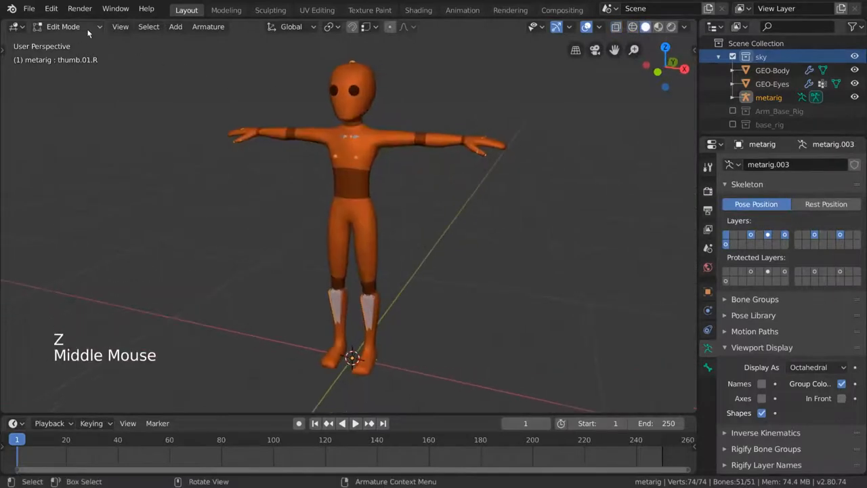
# In Object Mode, parent the body to the metarig With Automatic Weights, then deselect both.
pyautogui.click(63, 27)
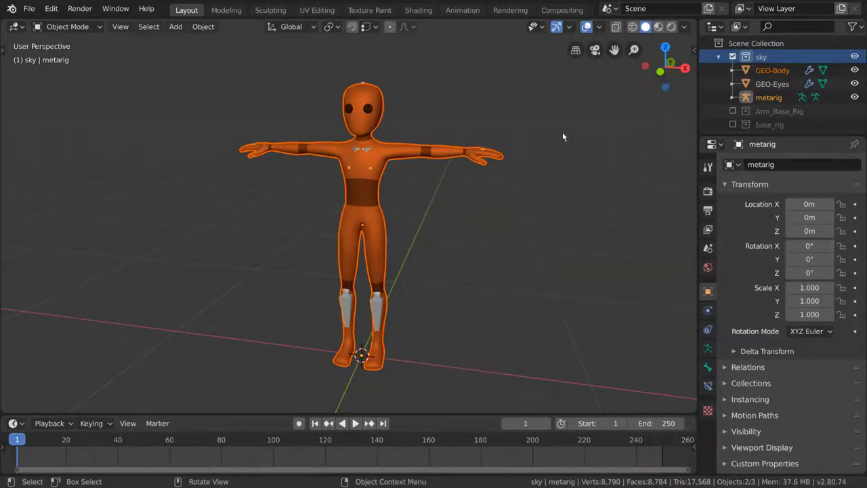
pyautogui.press('ctrl+p')
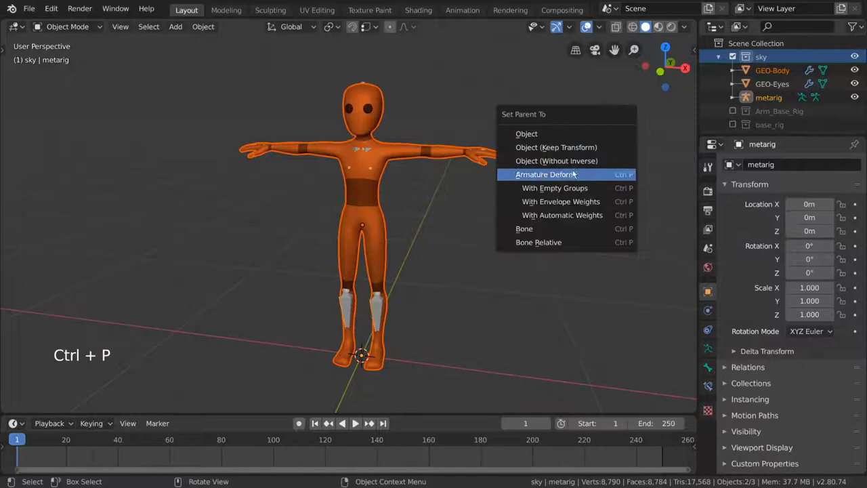
pyautogui.moveTo(562, 215)
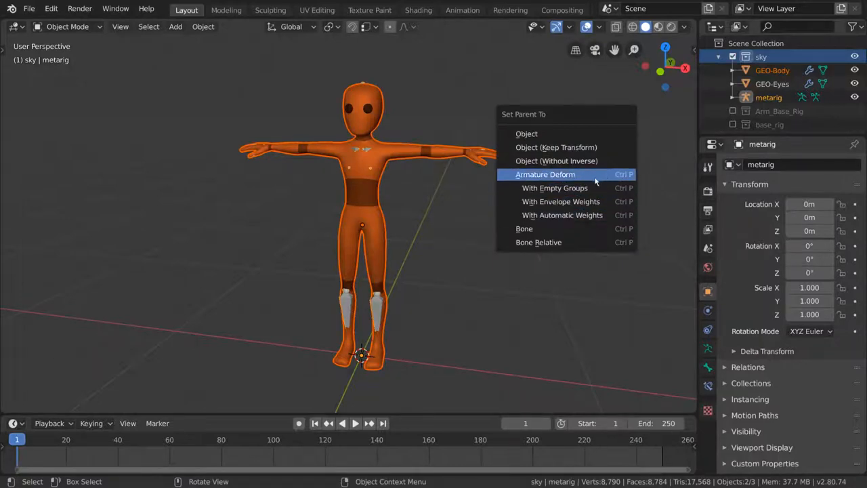
pyautogui.moveTo(562, 215)
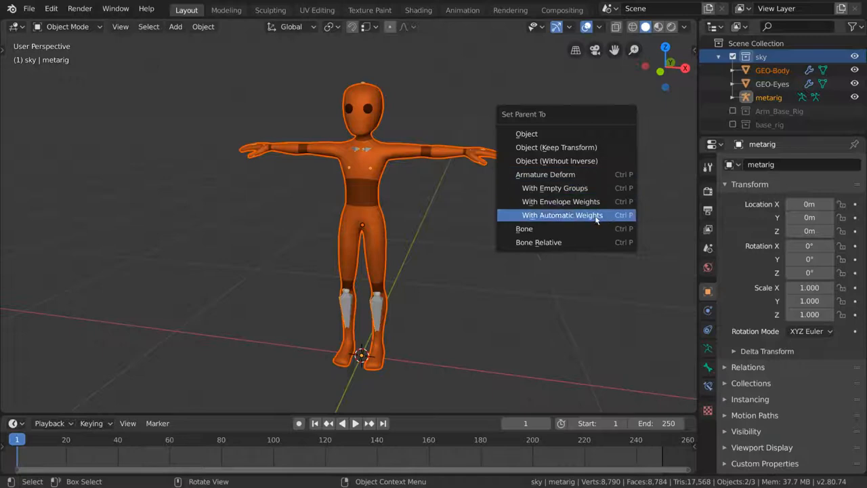
pyautogui.click(562, 215)
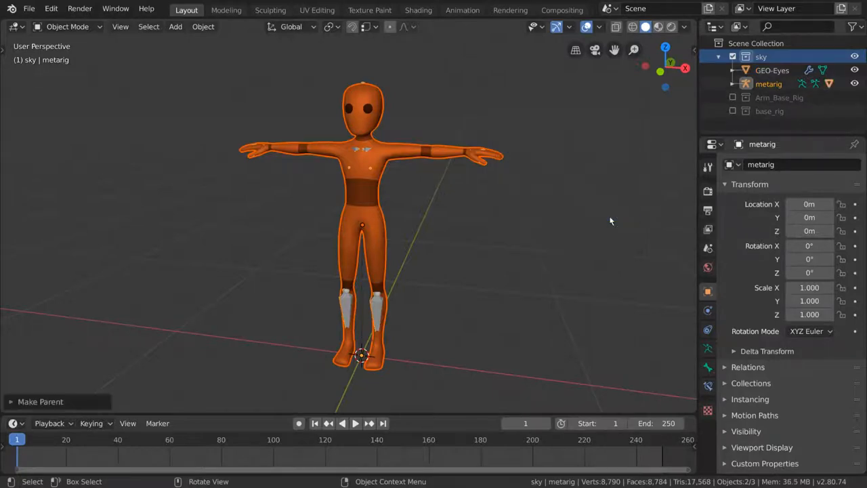
pyautogui.click(376, 303)
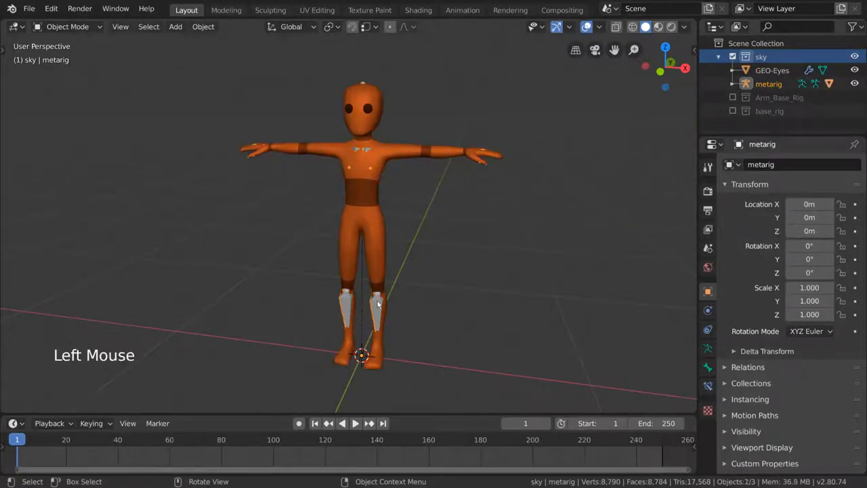
pyautogui.click(67, 26)
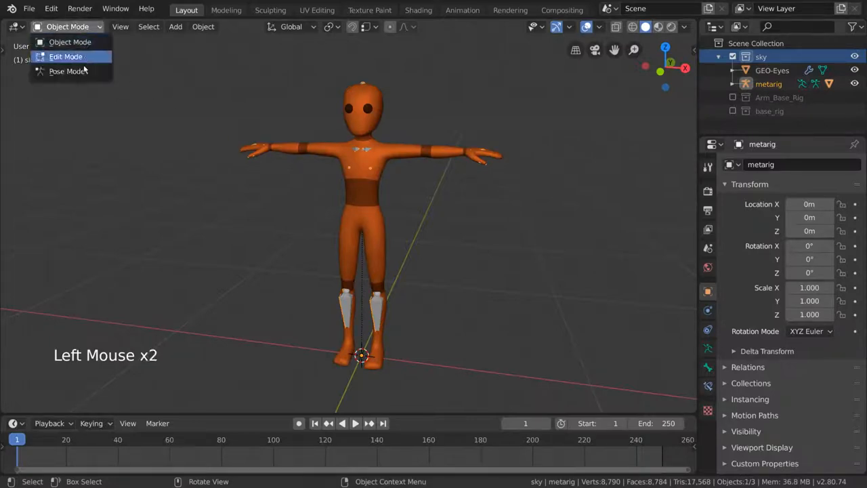
# Put the rig in Pose Mode and orbit around the test-posed character.
pyautogui.click(69, 71)
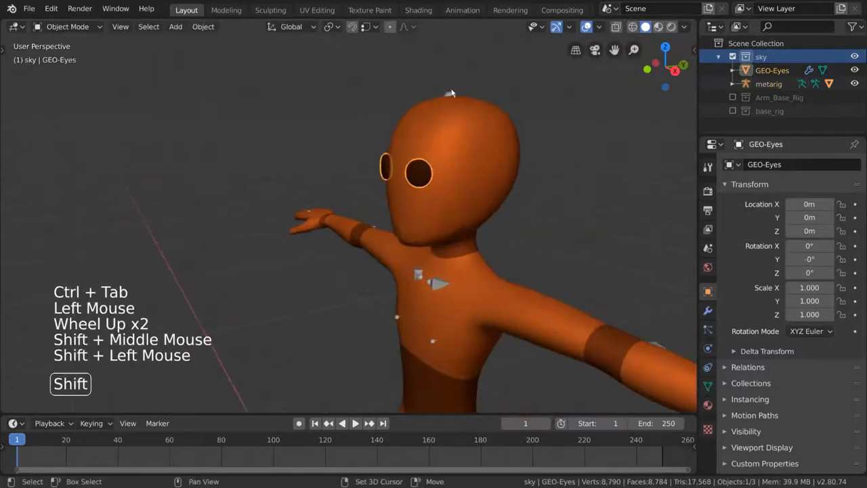
pyautogui.press('ctrl+p')
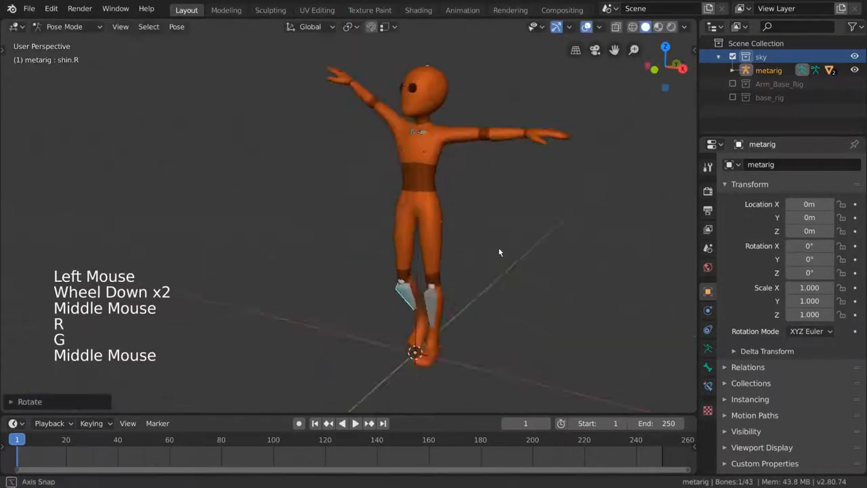
pyautogui.moveTo(499, 253); pyautogui.dragTo(464, 193)
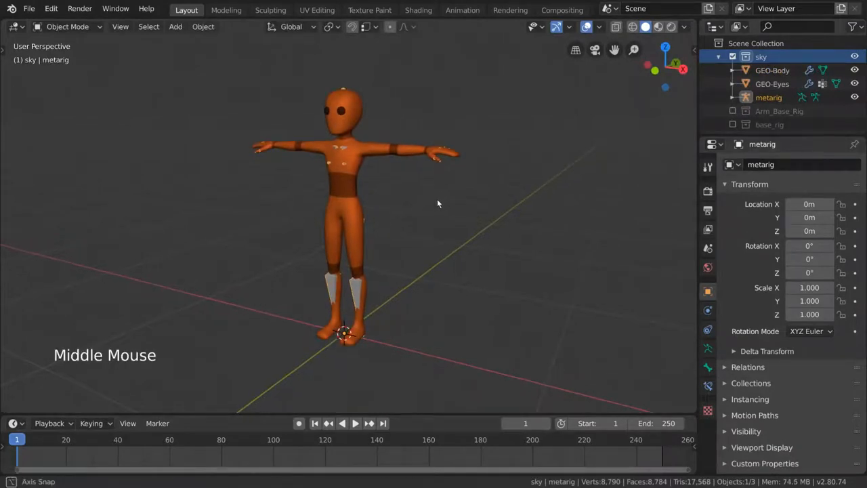
# Open the Add menu to reach the armature types.
pyautogui.click(175, 27)
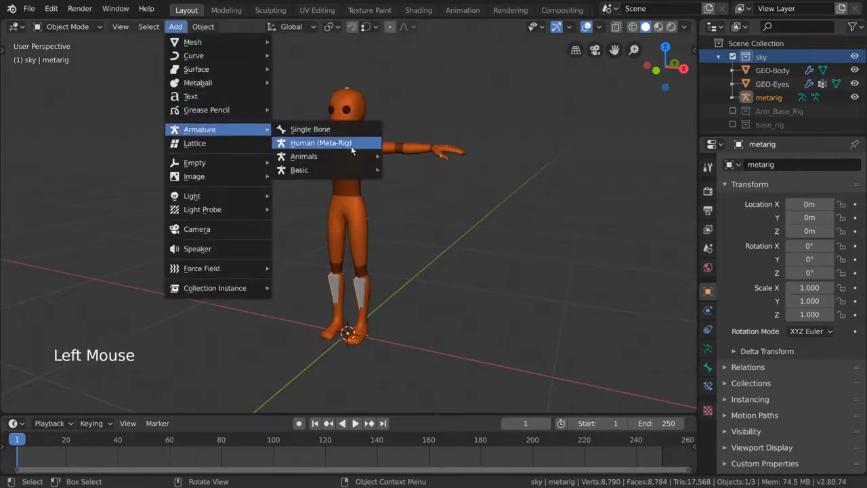
pyautogui.moveTo(304, 157)
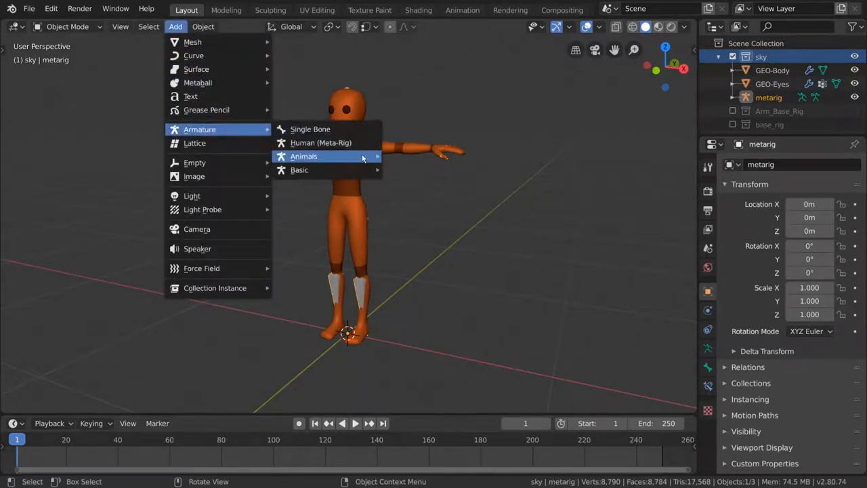
pyautogui.moveTo(298, 169)
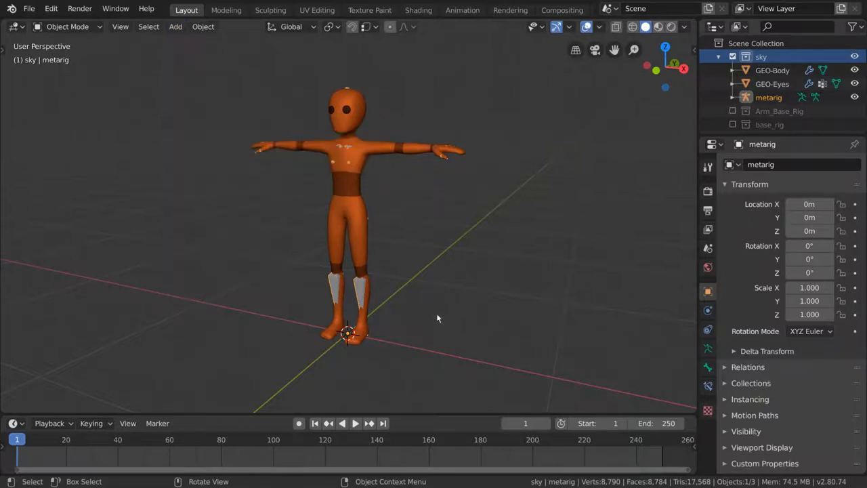
pyautogui.moveTo(460, 247)
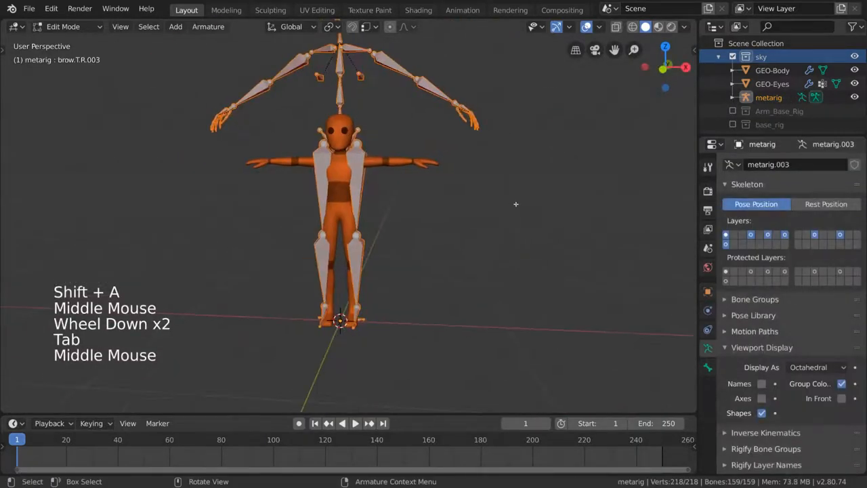
# Scale the meta-rig bones and move the hand bones into the mesh hand.
pyautogui.press('s')
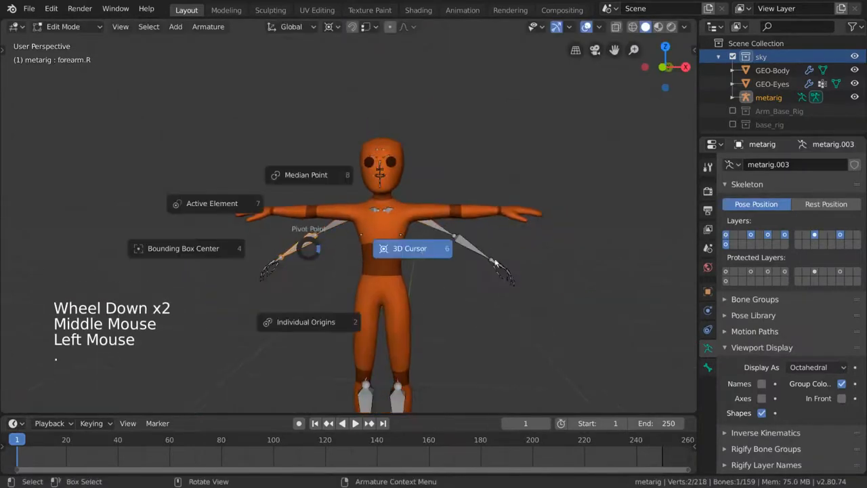
pyautogui.scroll(-3)
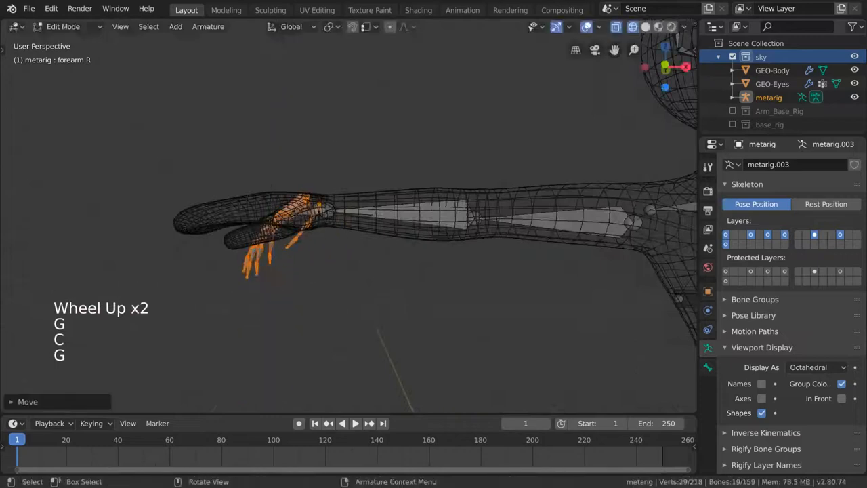
pyautogui.press('s')
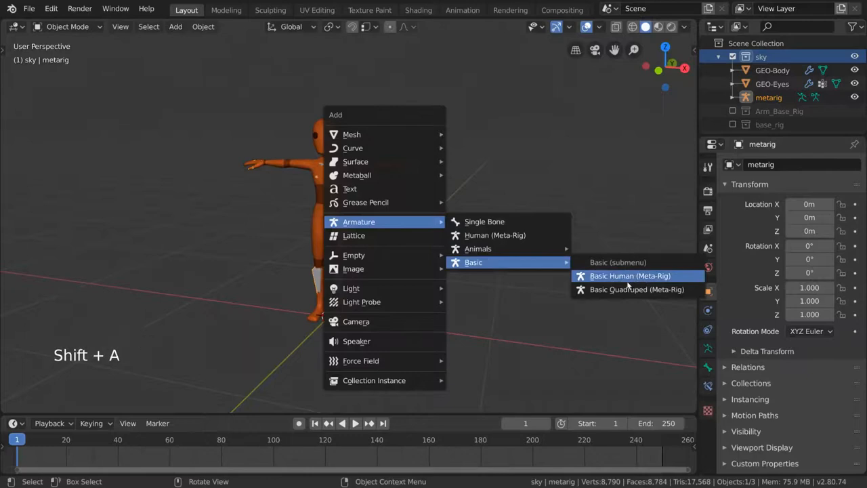
pyautogui.click(629, 276)
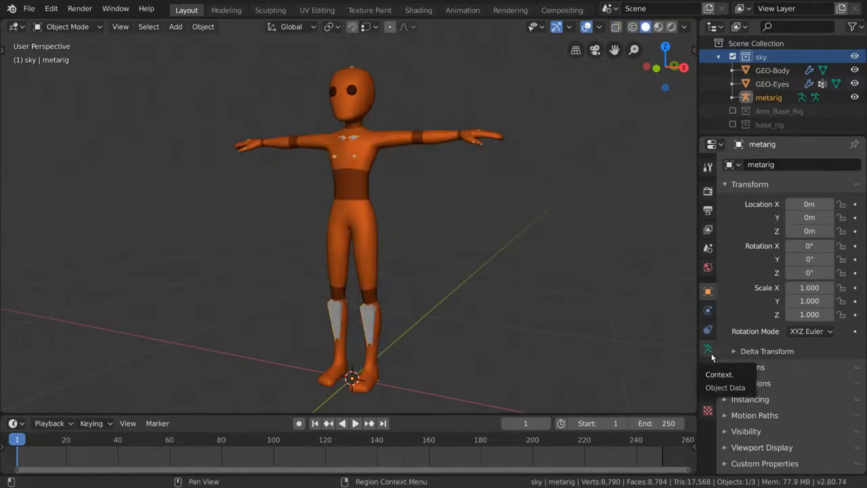
# Click Generate Rig under Armature properties' Rigify Buttons and select the new rig.
pyautogui.click(707, 348)
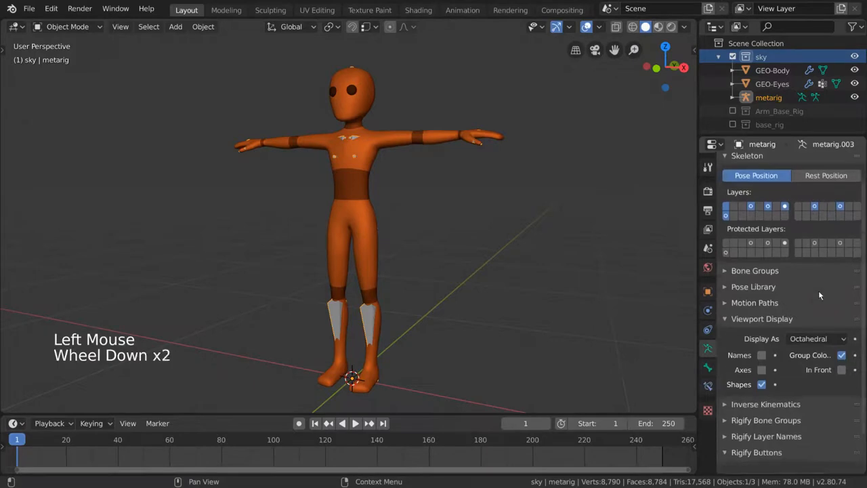
pyautogui.scroll(-3)
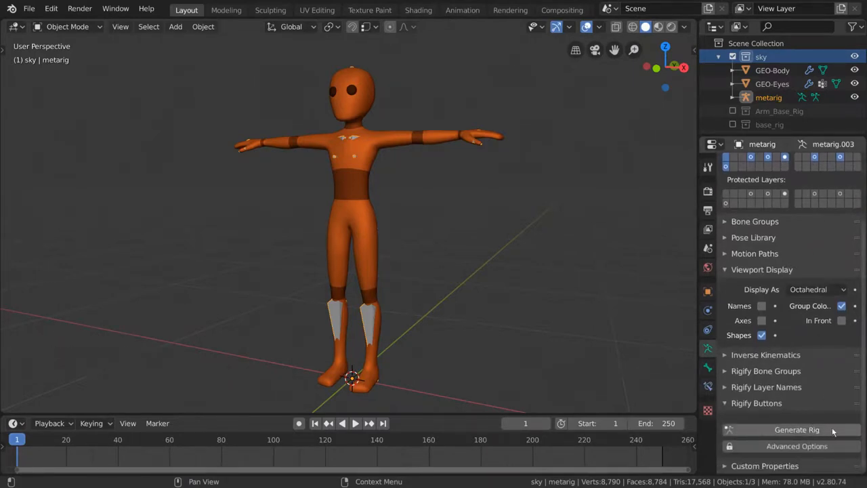
pyautogui.click(796, 430)
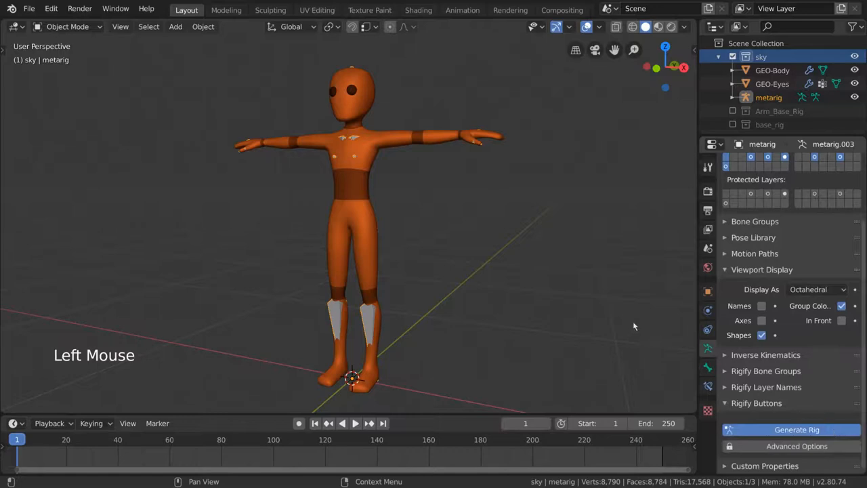
pyautogui.click(796, 429)
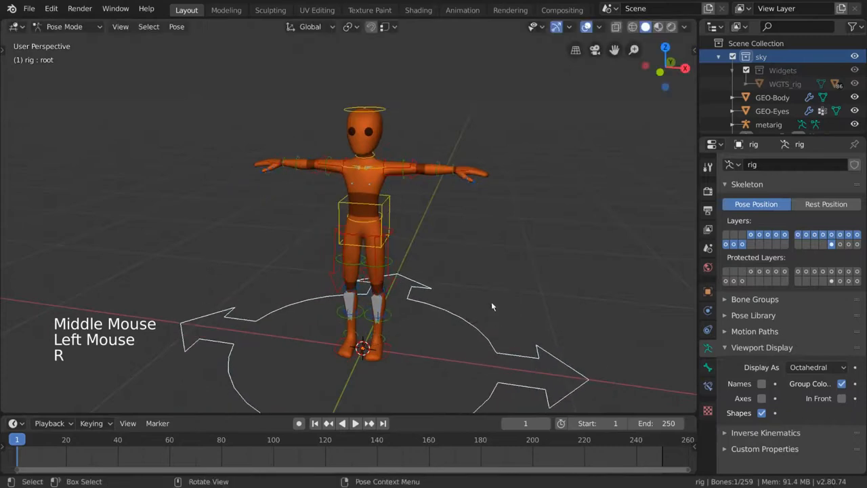
# From Object Mode, parent the orange body to the Rigify rig with automatic weights, then enter Pose Mode.
pyautogui.click(67, 26)
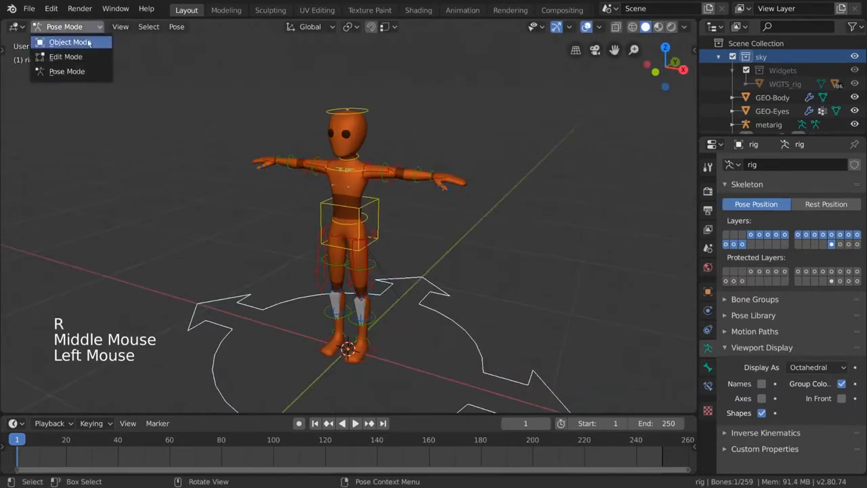
pyautogui.click(70, 42)
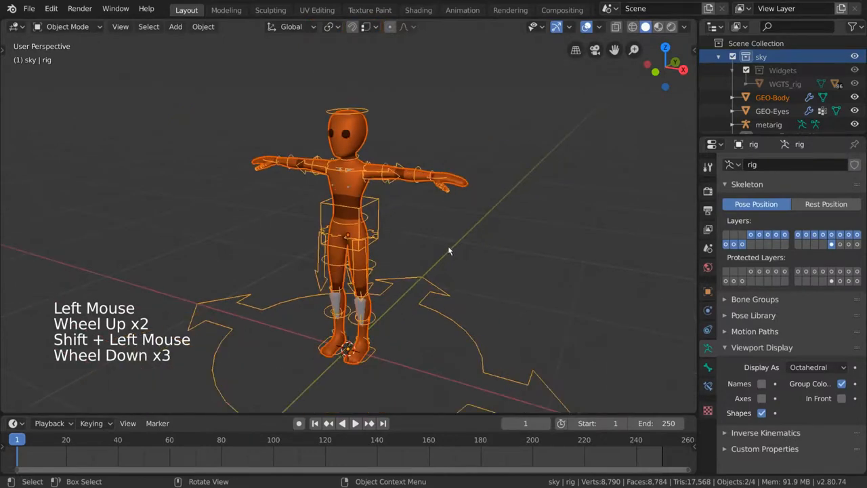
pyautogui.press('ctrl+p')
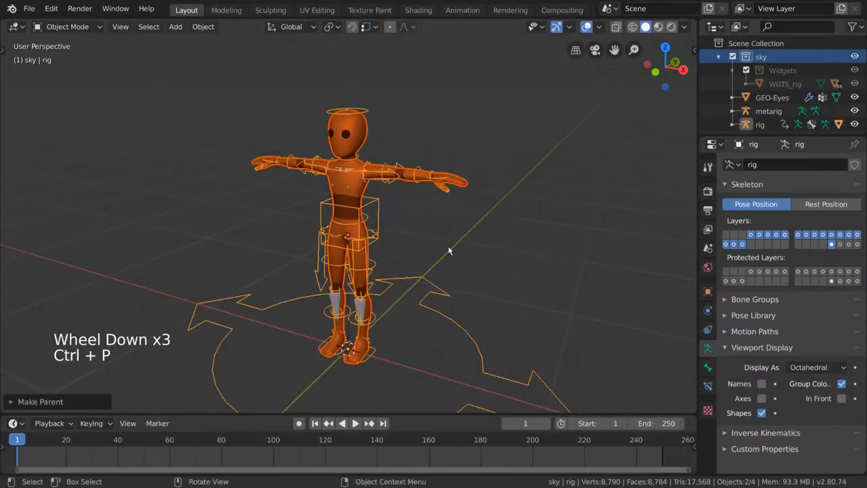
pyautogui.press('ctrl+tab')
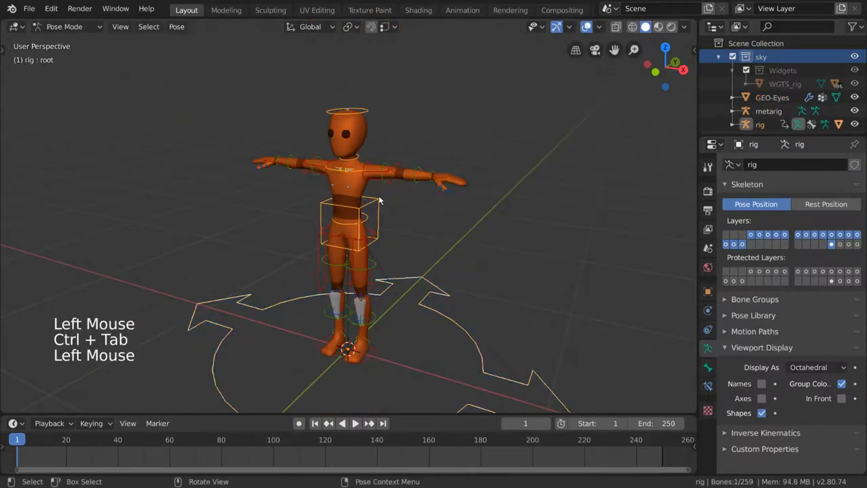